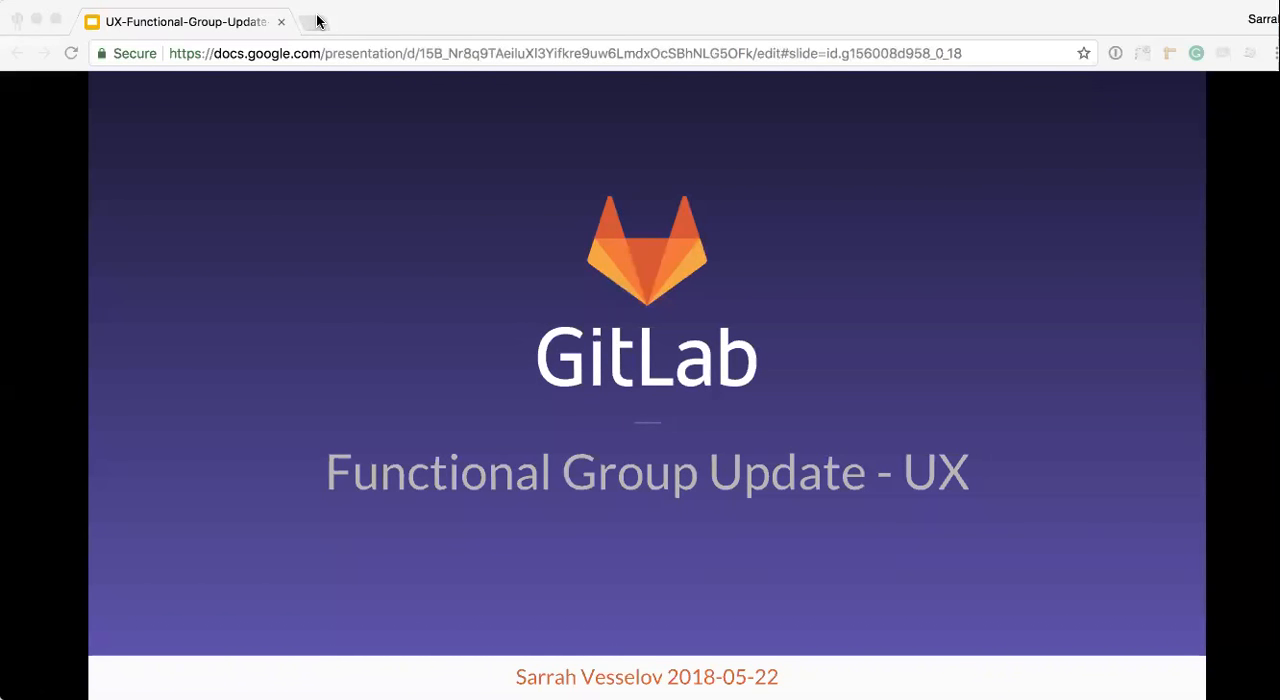
mouse_move(404, 512)
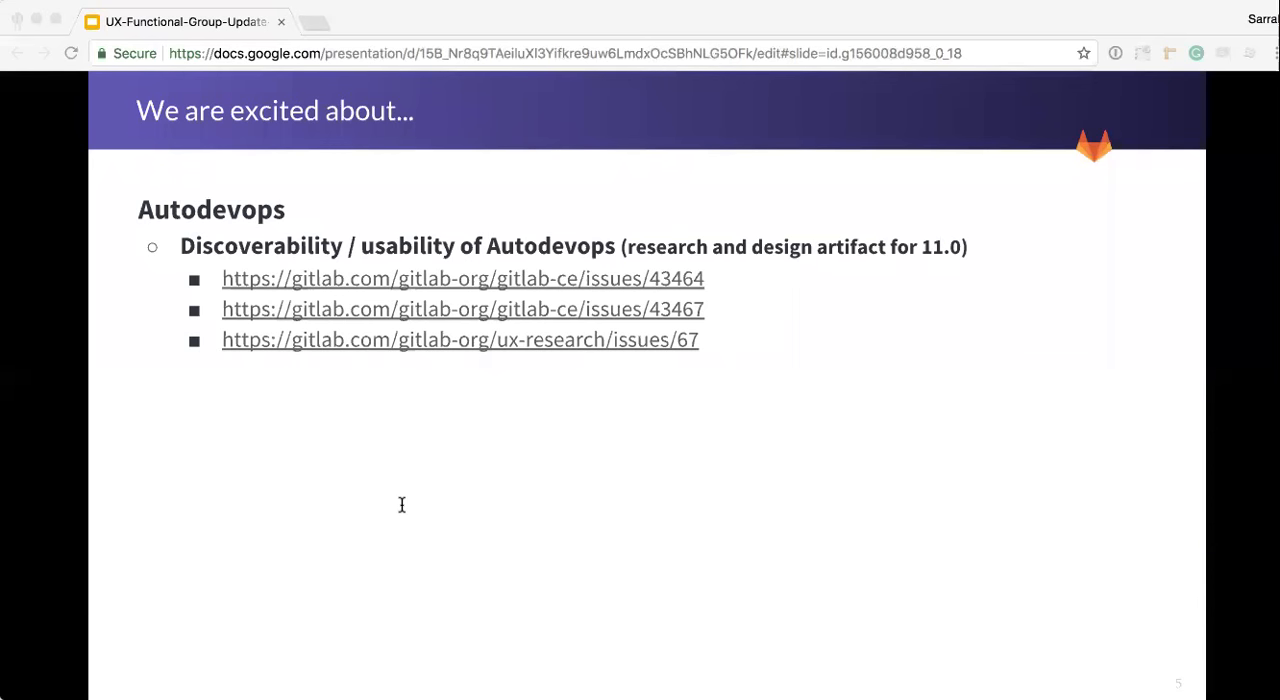
mouse_move(436, 358)
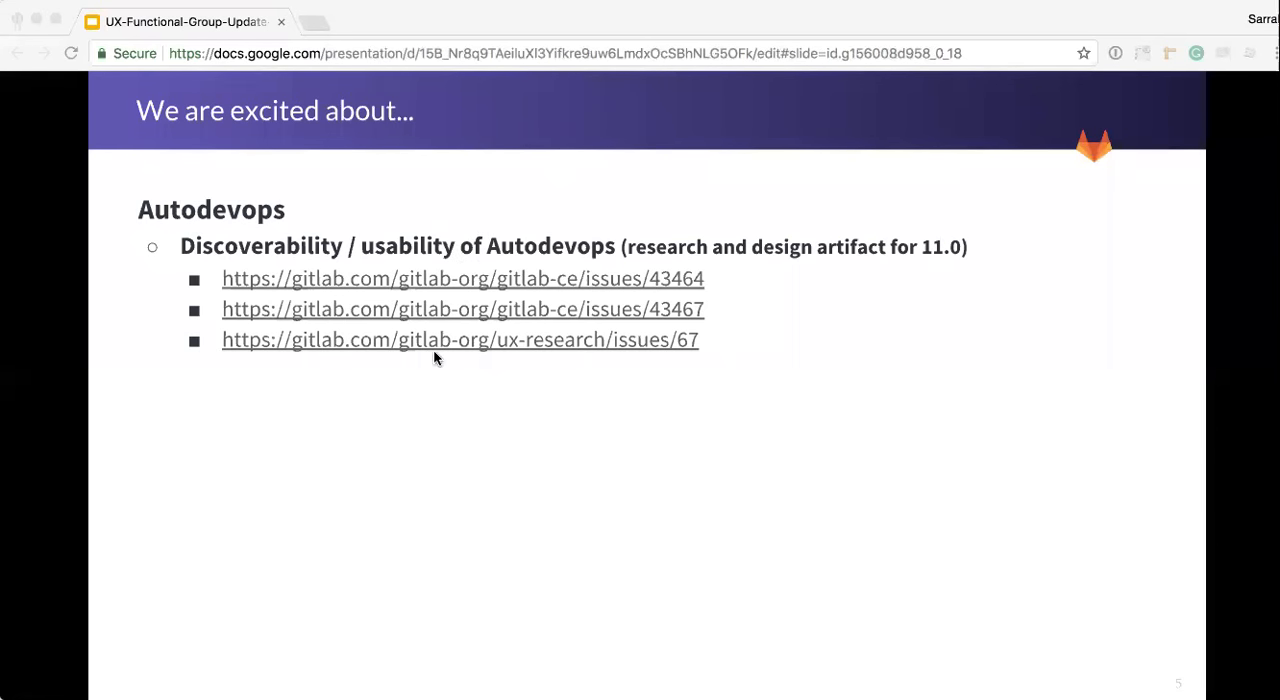
mouse_move(444, 394)
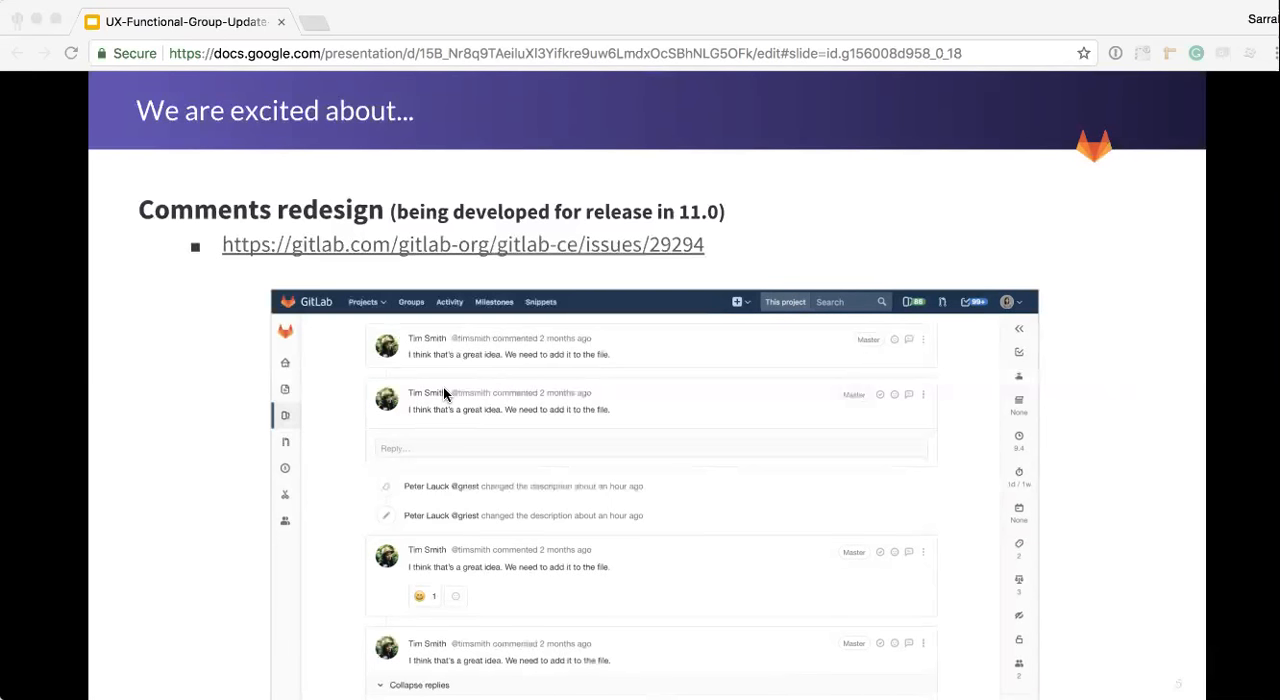
mouse_move(260, 354)
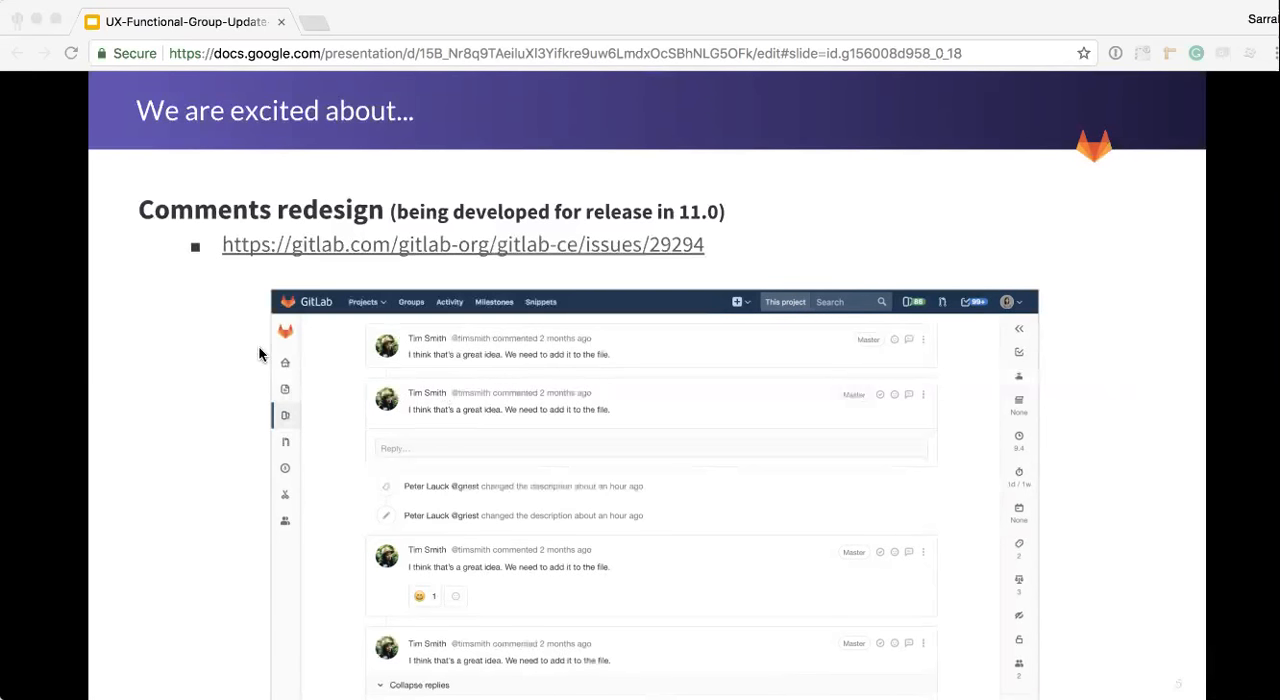
mouse_move(316, 496)
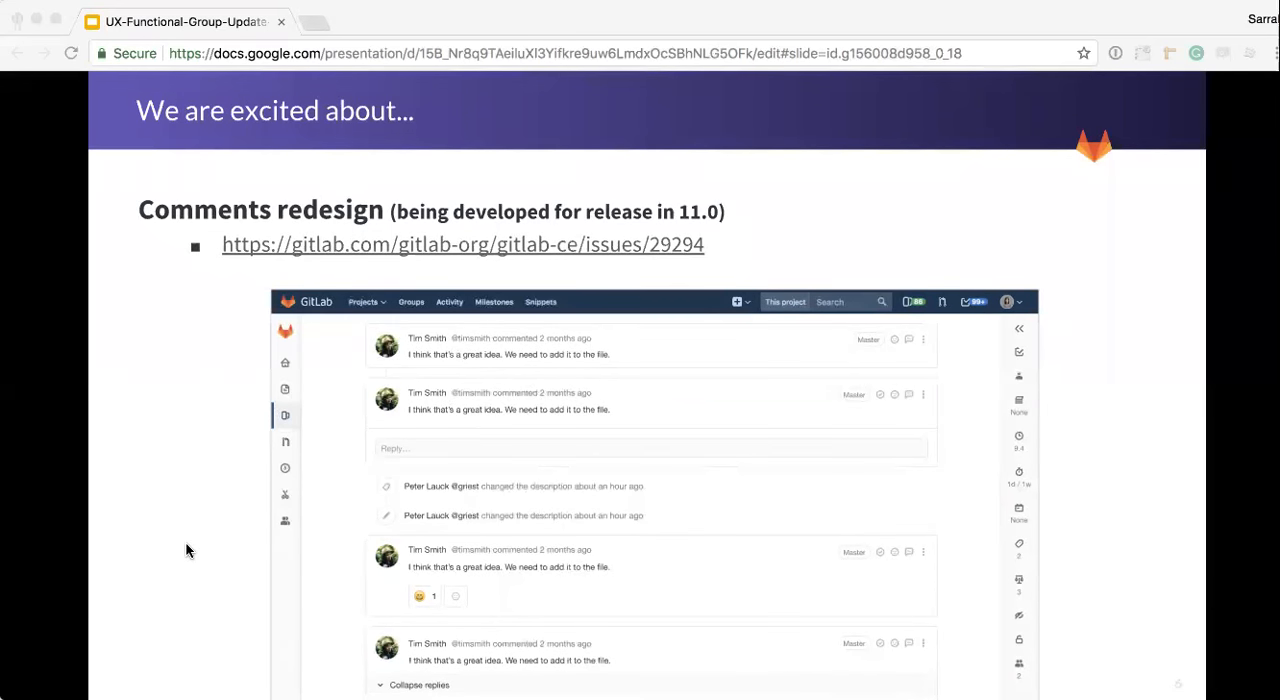
mouse_move(154, 544)
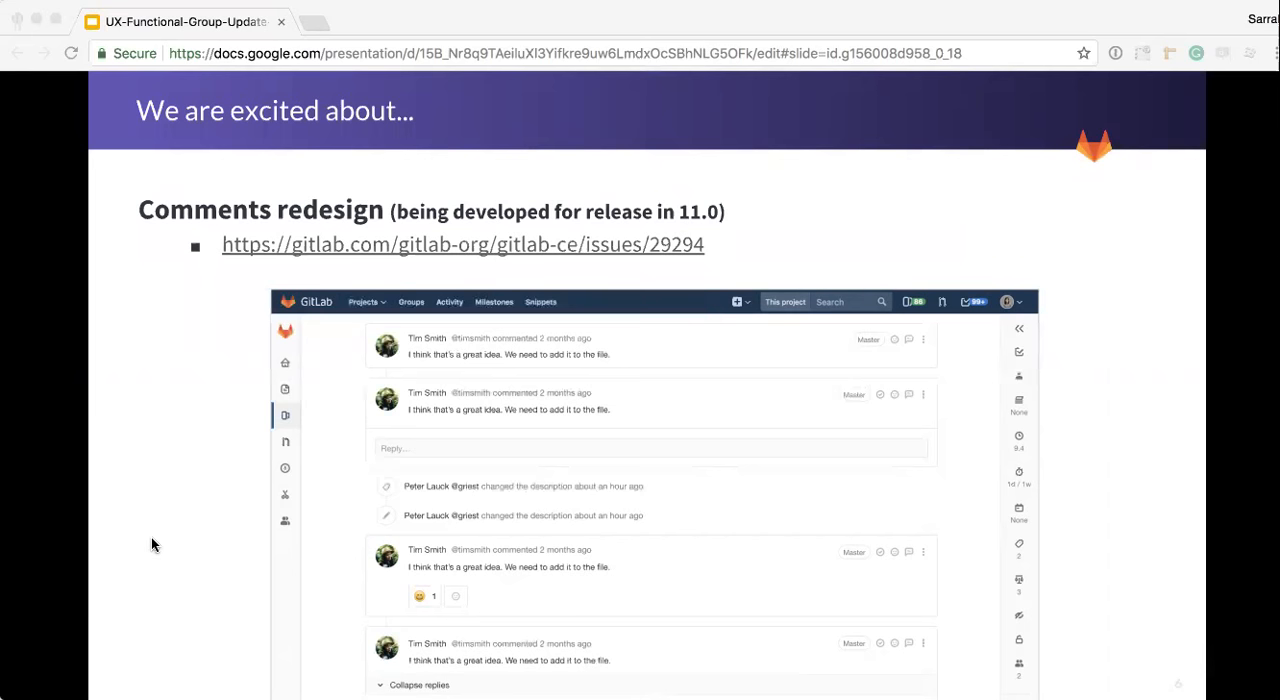
mouse_move(258, 376)
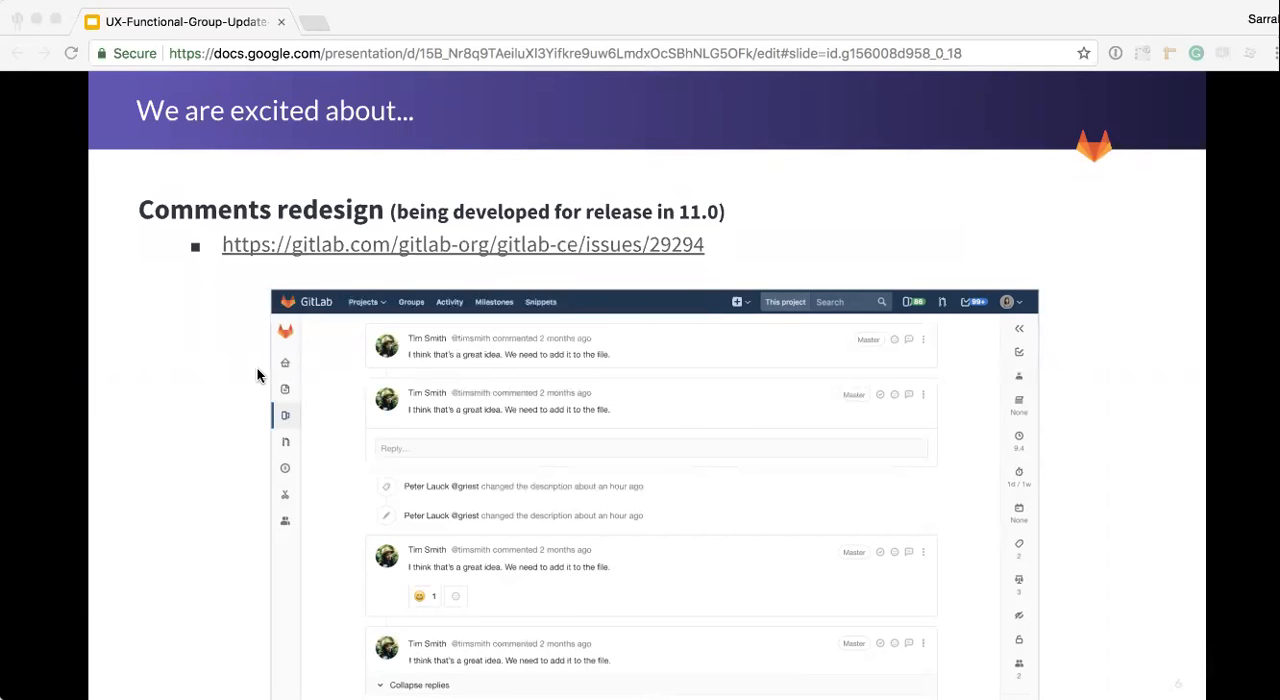
mouse_move(478, 374)
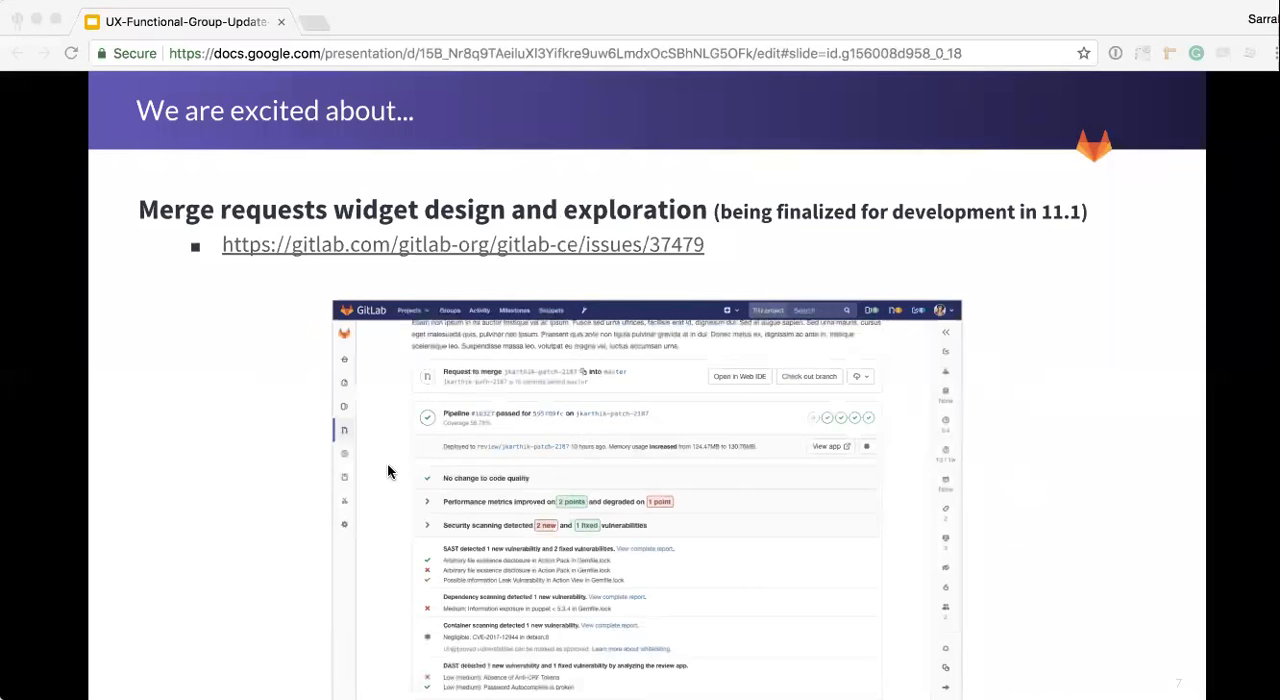
mouse_move(324, 490)
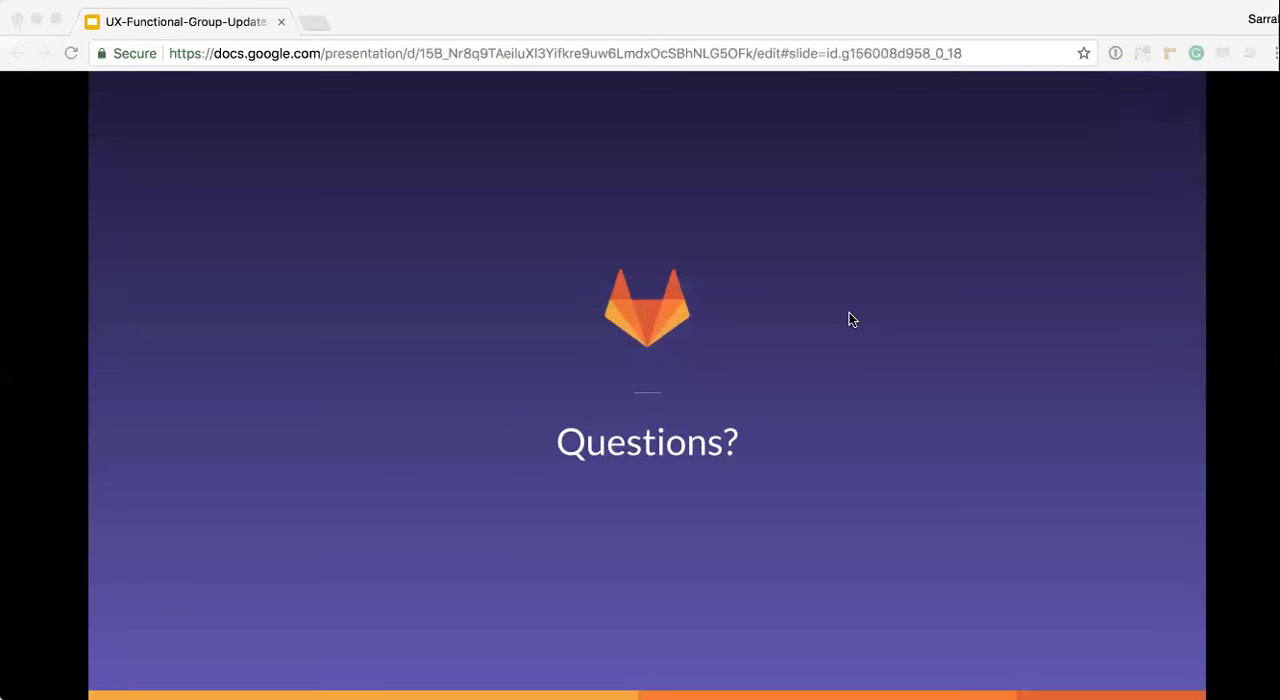
mouse_move(866, 32)
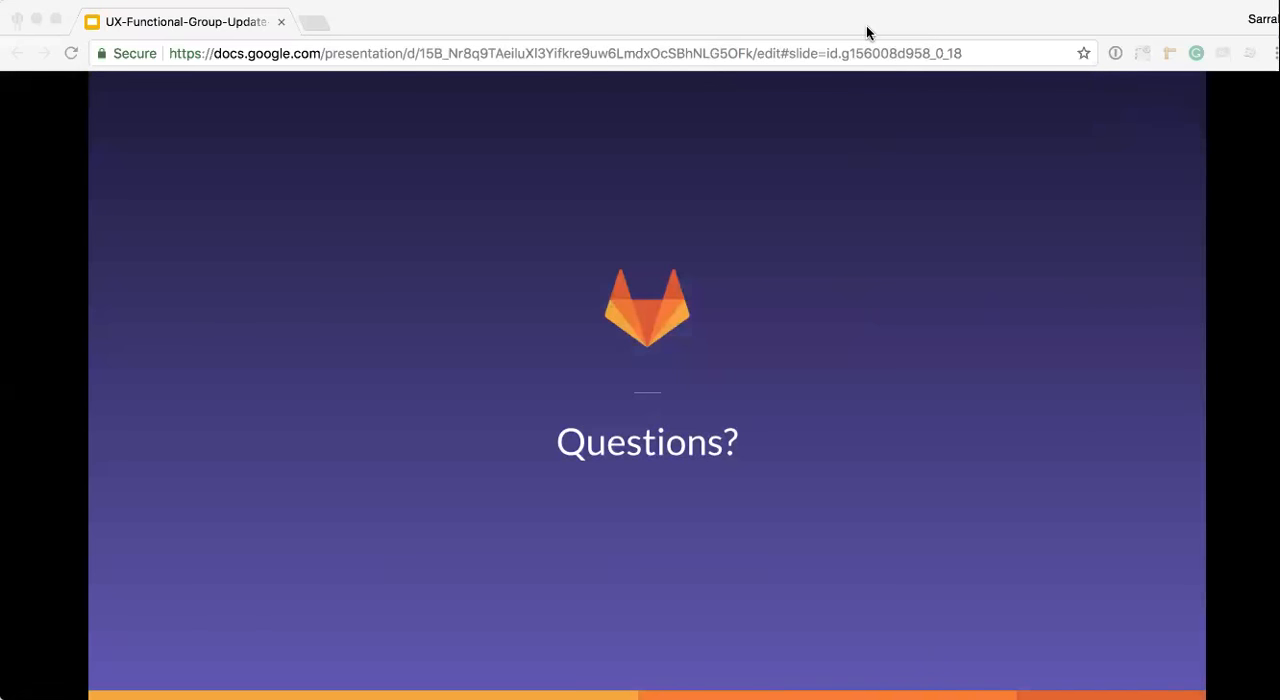
mouse_move(876, 72)
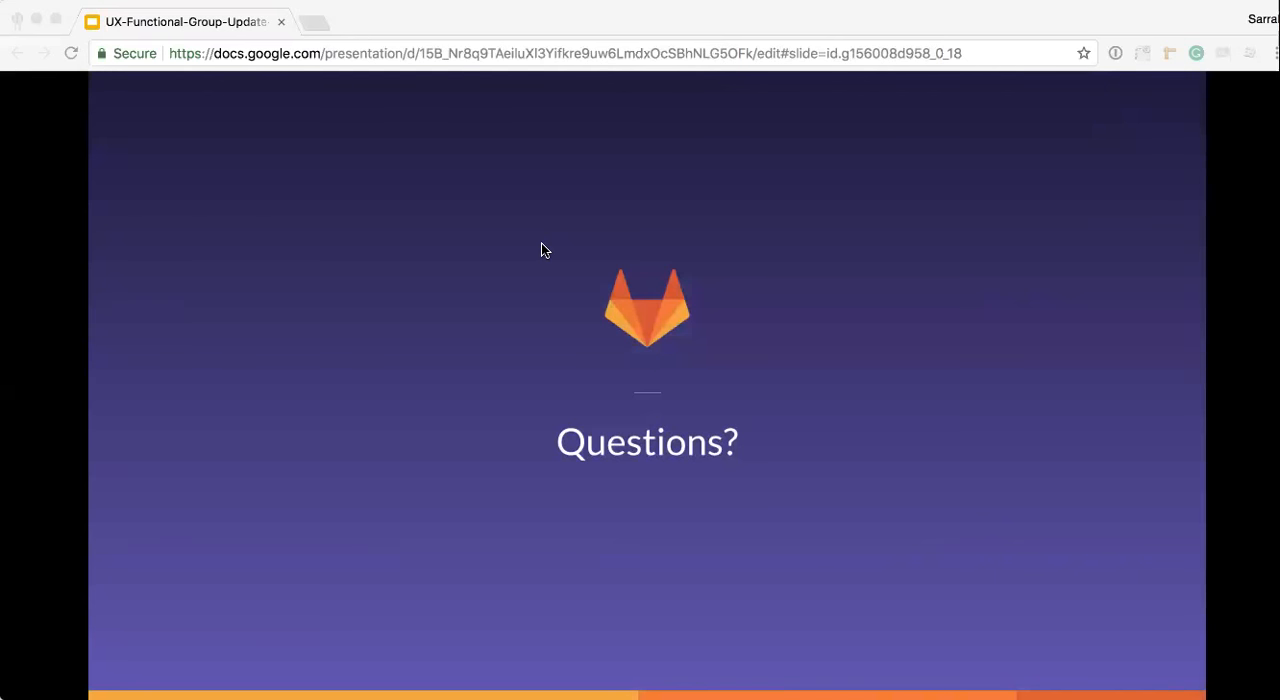
mouse_move(548, 296)
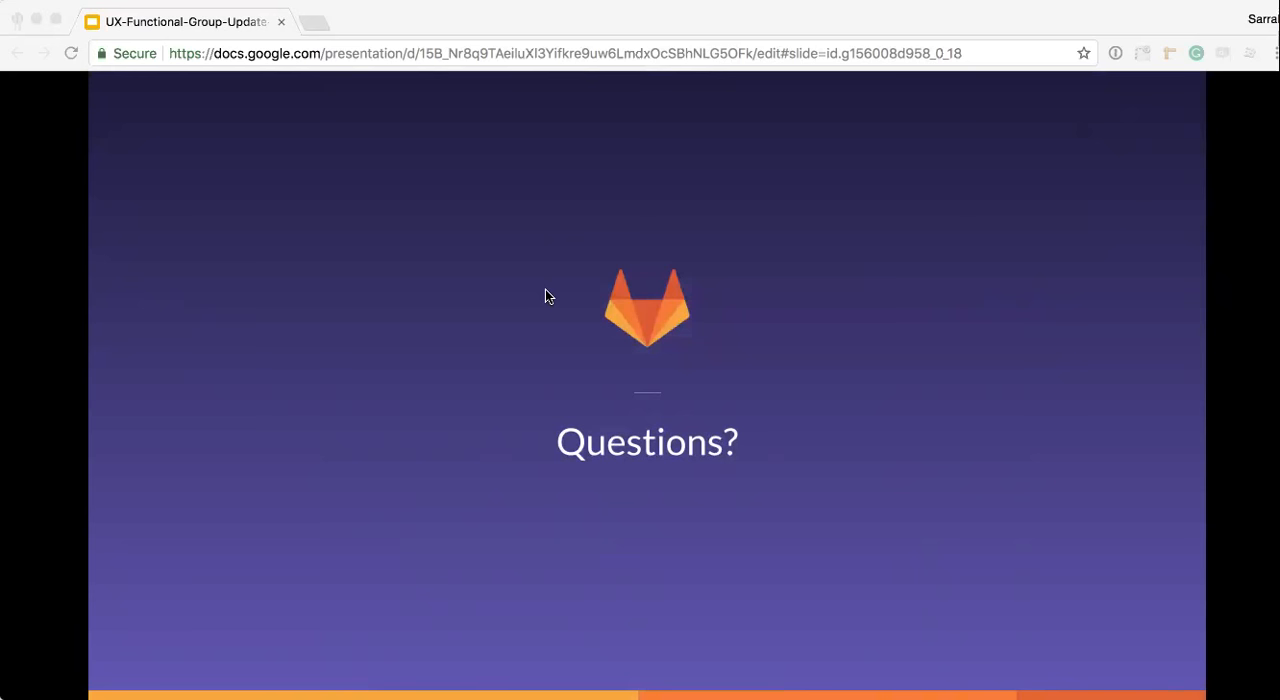
mouse_move(616, 196)
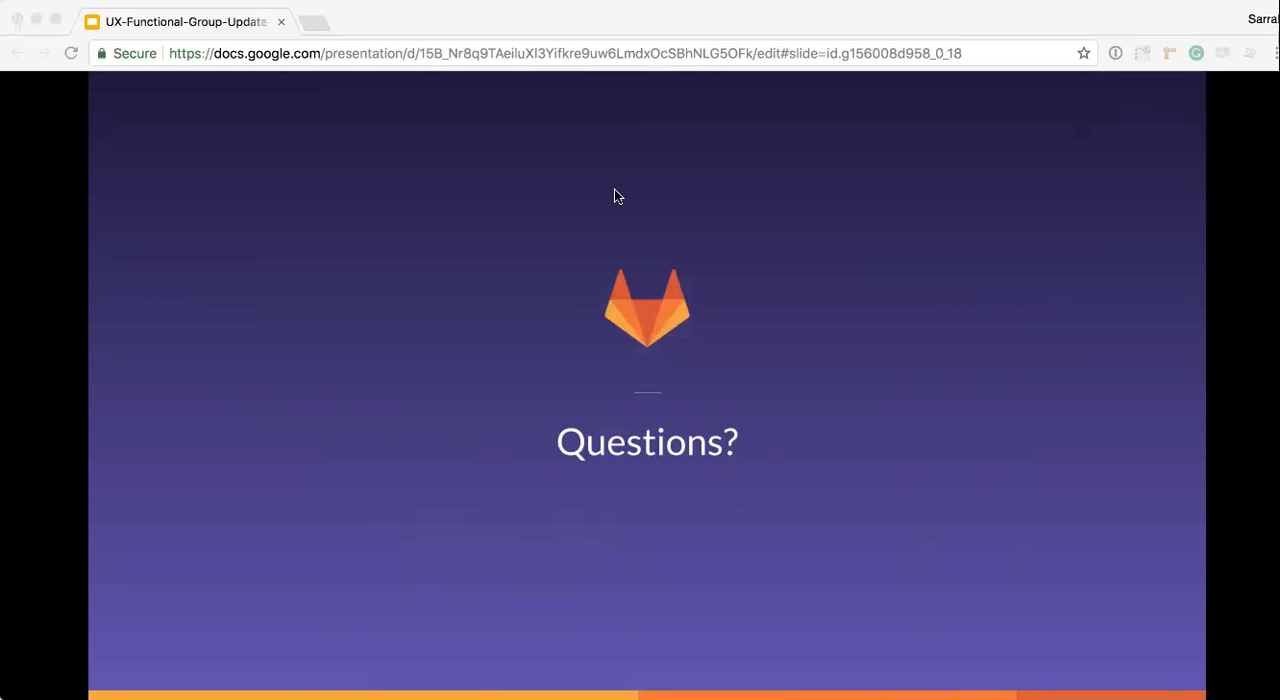
mouse_move(620, 110)
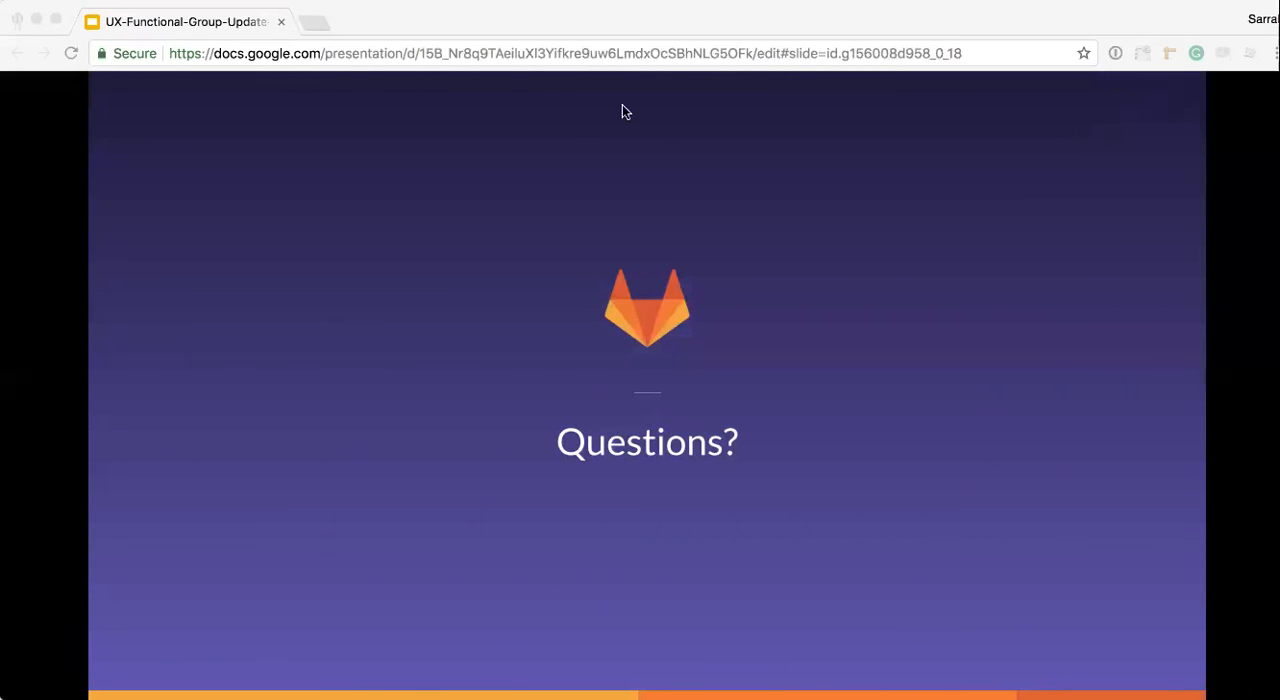
mouse_move(236, 142)
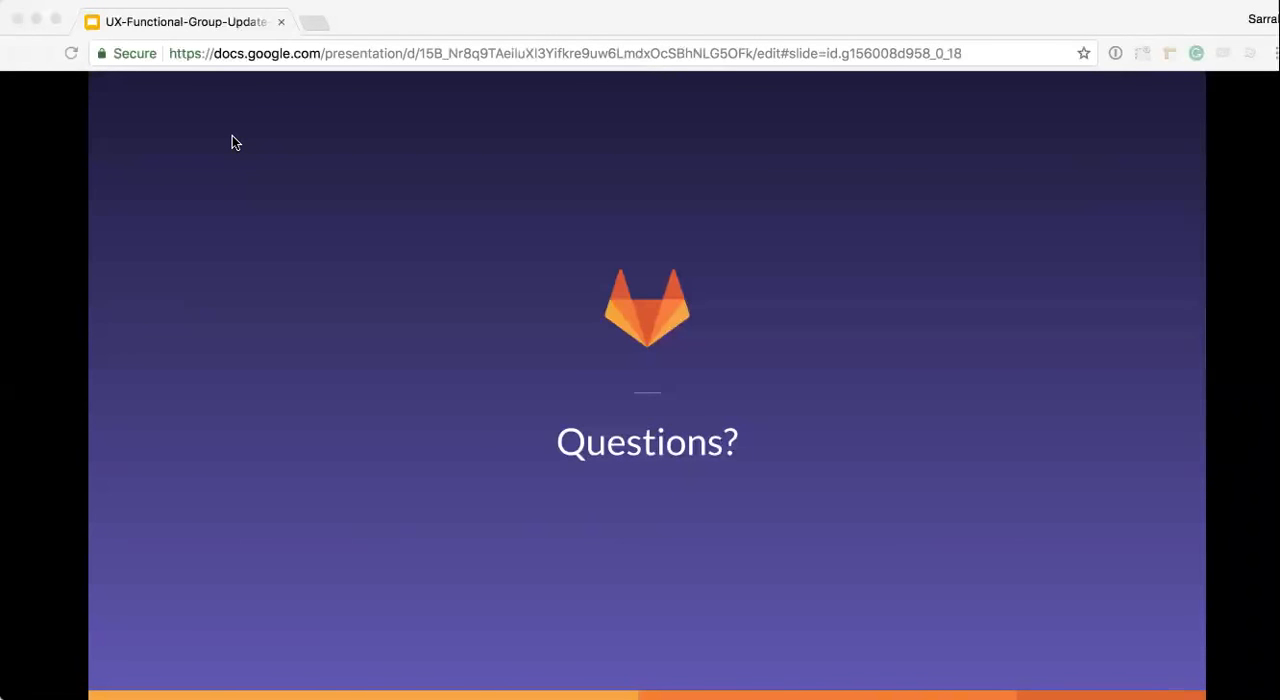
mouse_move(230, 312)
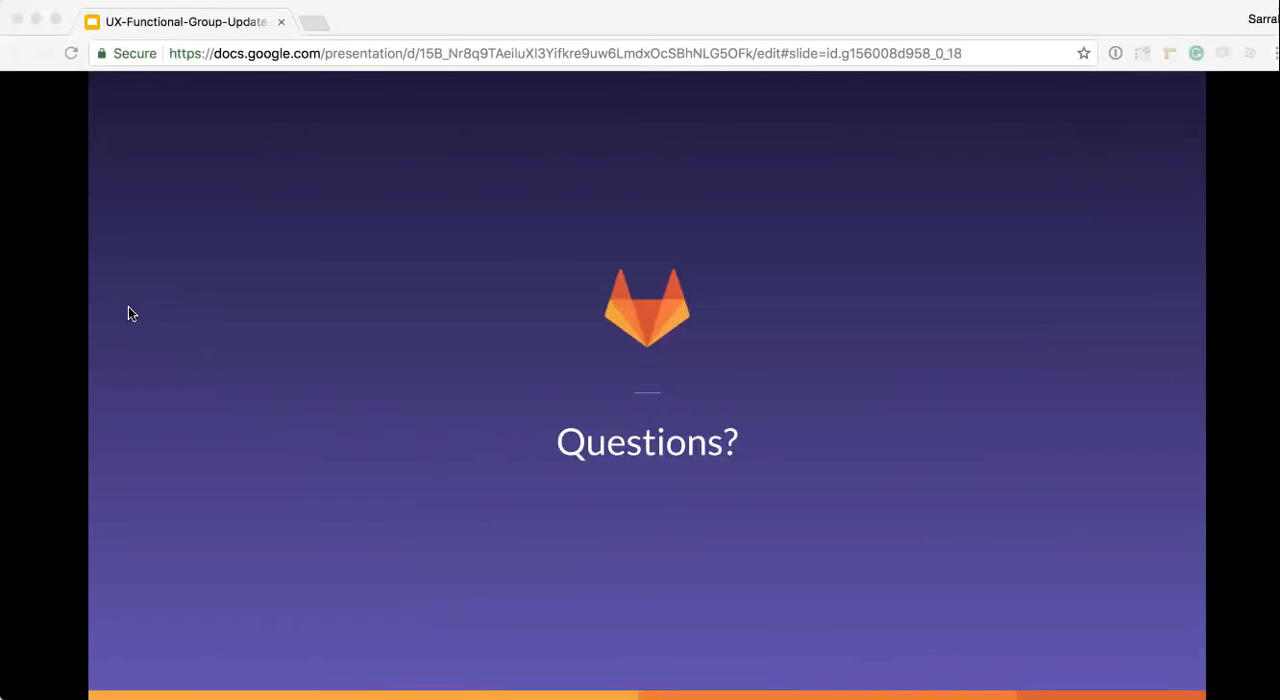
mouse_move(144, 338)
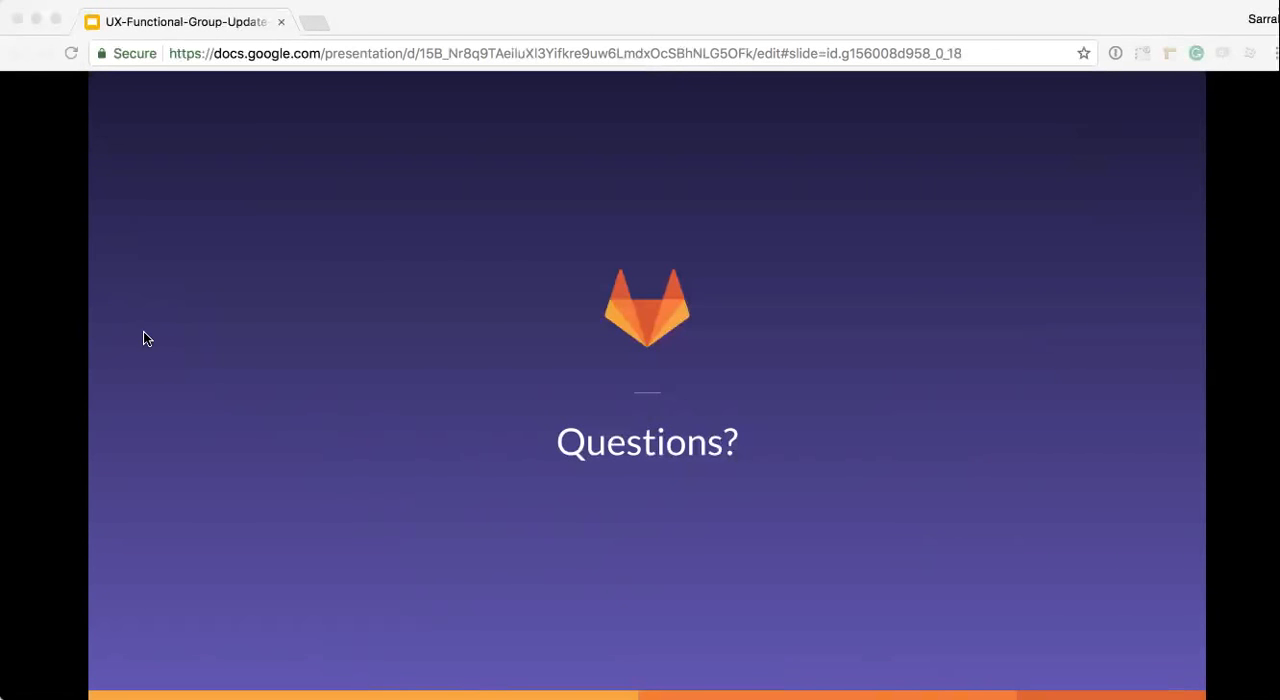